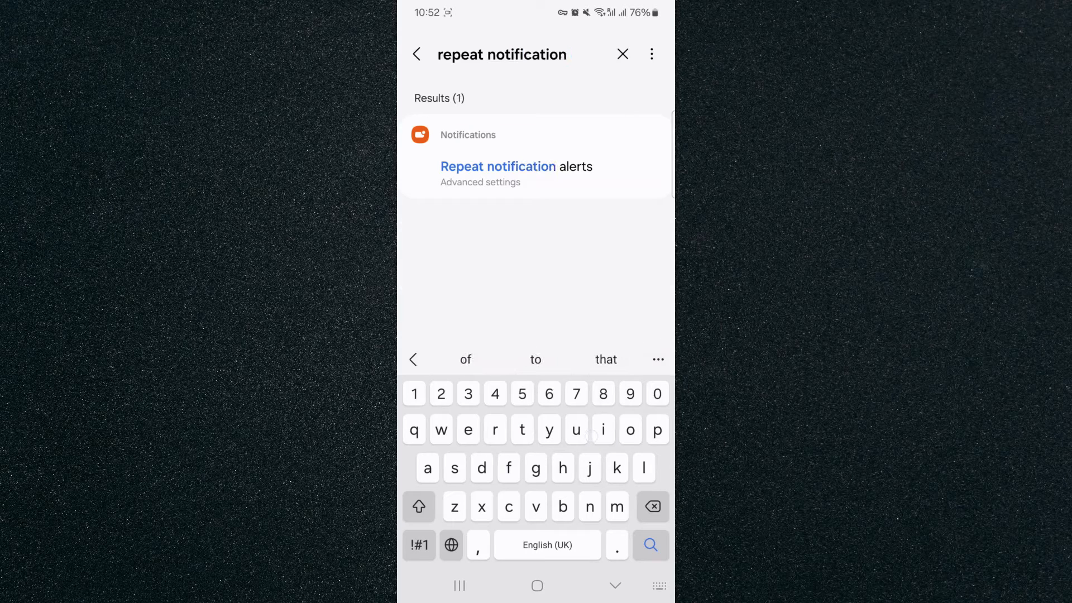
Open Advanced notification settings from the 'Repeat notification alerts' search result.
{"action": "left_click", "coordinate": [516, 171]}
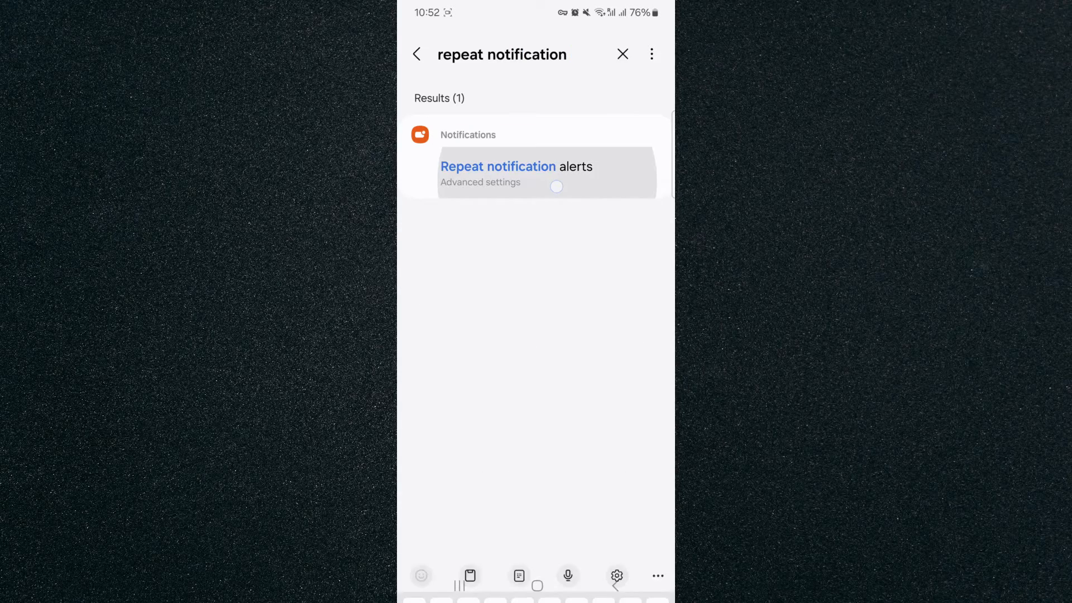
{"action": "left_click", "coordinate": [498, 173]}
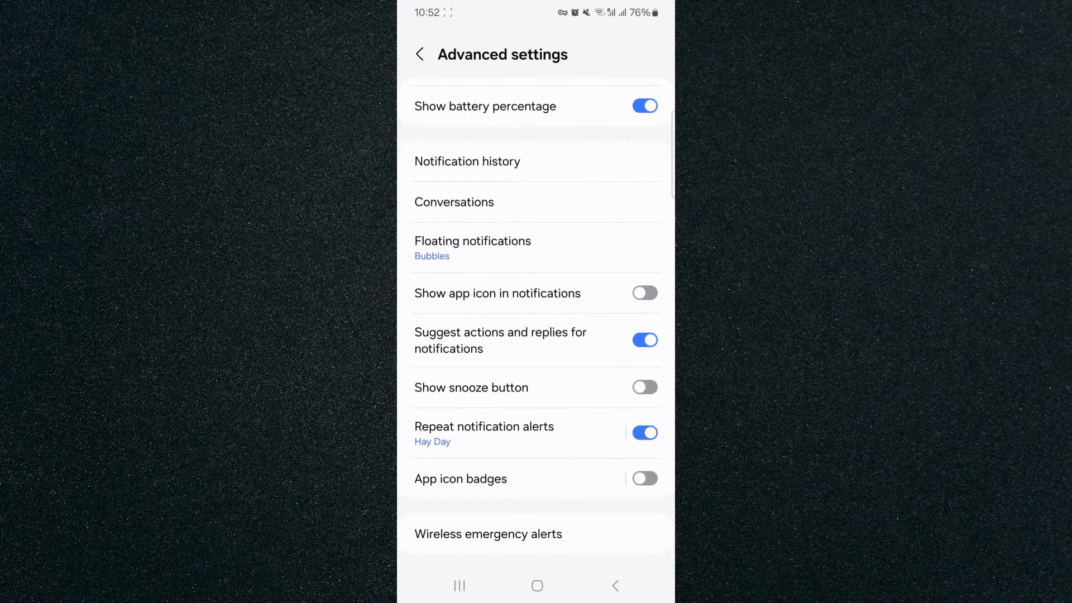
Switch the Repeat notification alerts toggle off, then back on again.
{"action": "left_click", "coordinate": [484, 426]}
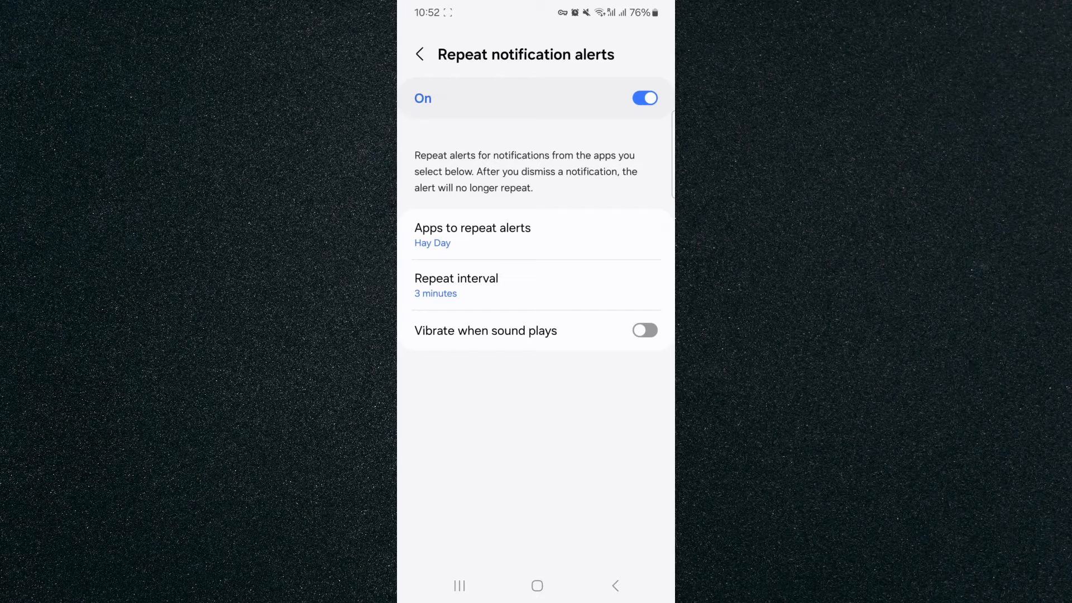
{"action": "left_click", "coordinate": [644, 98]}
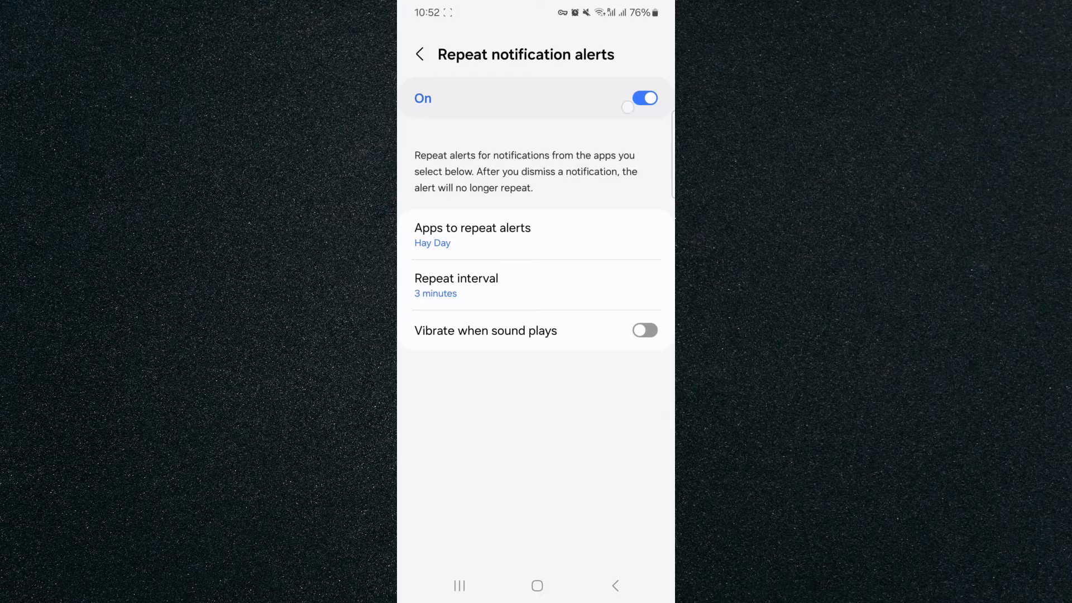
{"action": "left_click", "coordinate": [643, 98]}
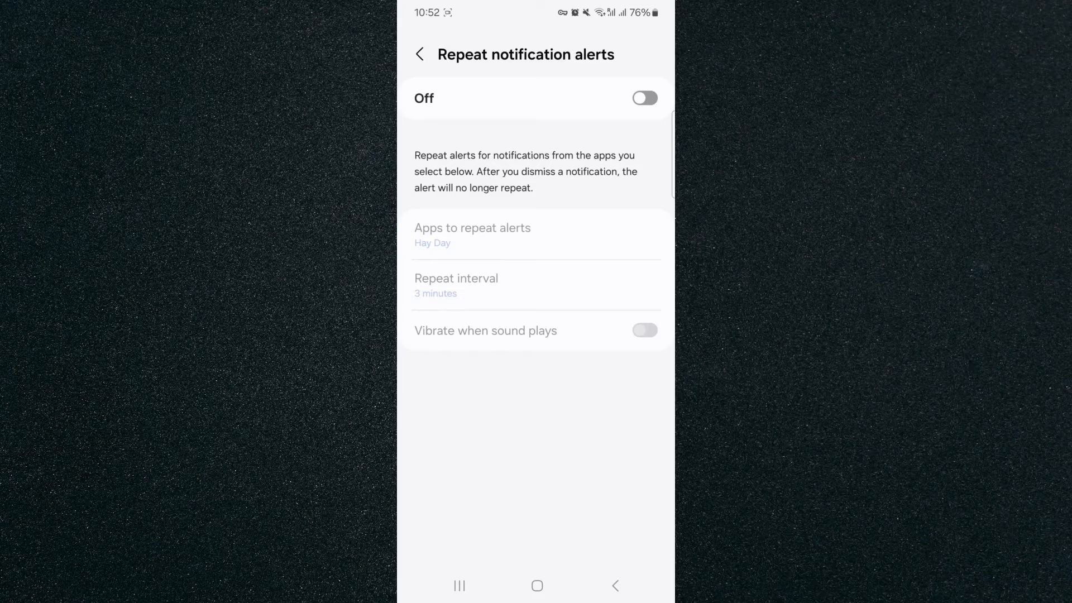
{"action": "left_click", "coordinate": [643, 98]}
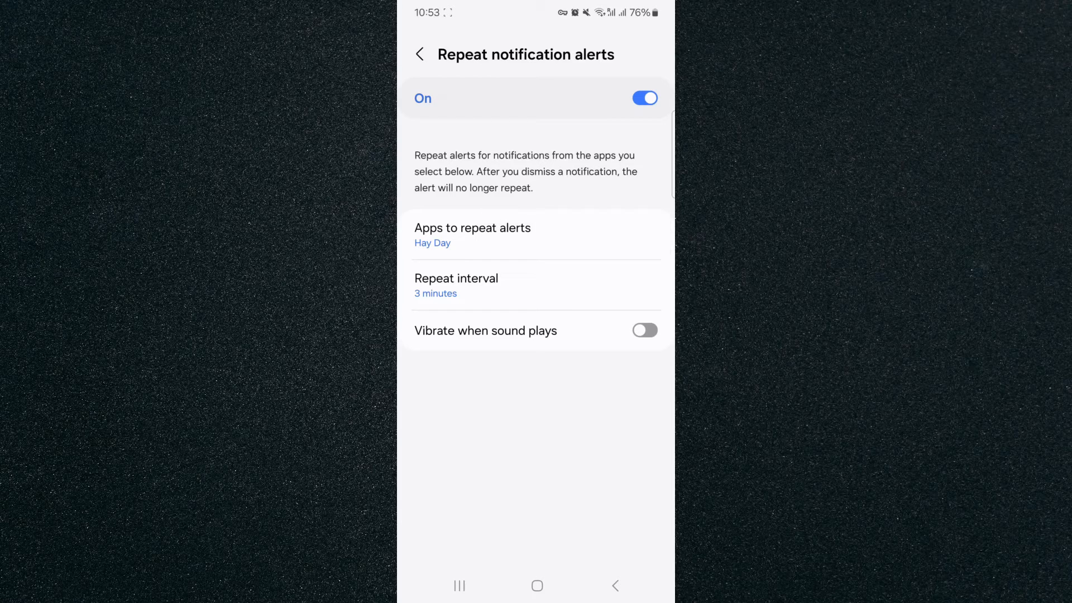
In Apps to repeat alerts, switch Duolingo on and then back off.
{"action": "left_click", "coordinate": [471, 235]}
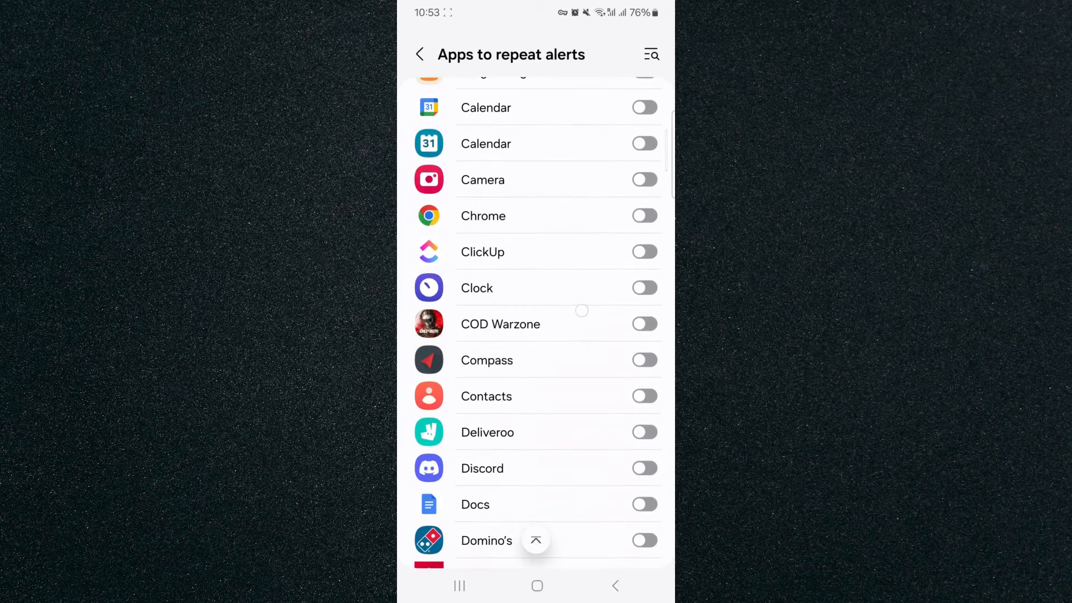
{"action": "scroll", "scroll_direction": "down", "scroll_amount": 3}
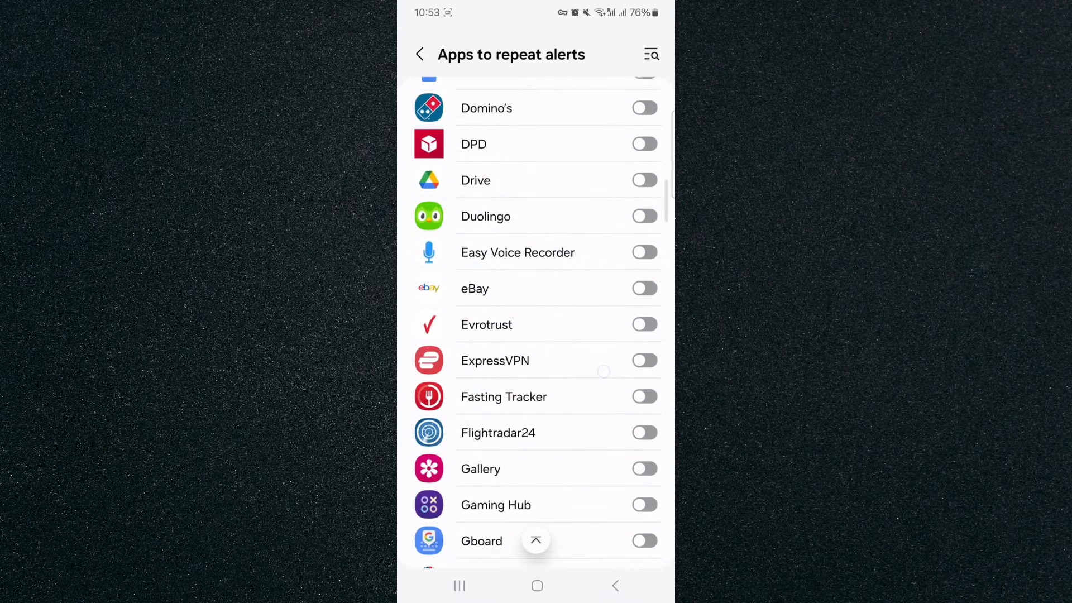
{"action": "left_click", "coordinate": [643, 216]}
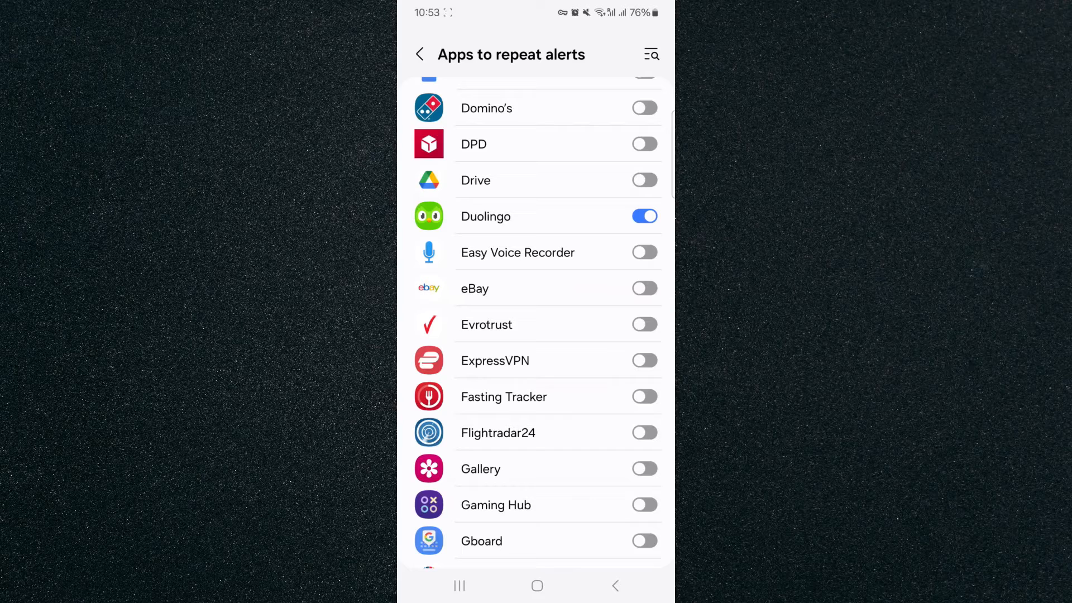
{"action": "left_click", "coordinate": [644, 216]}
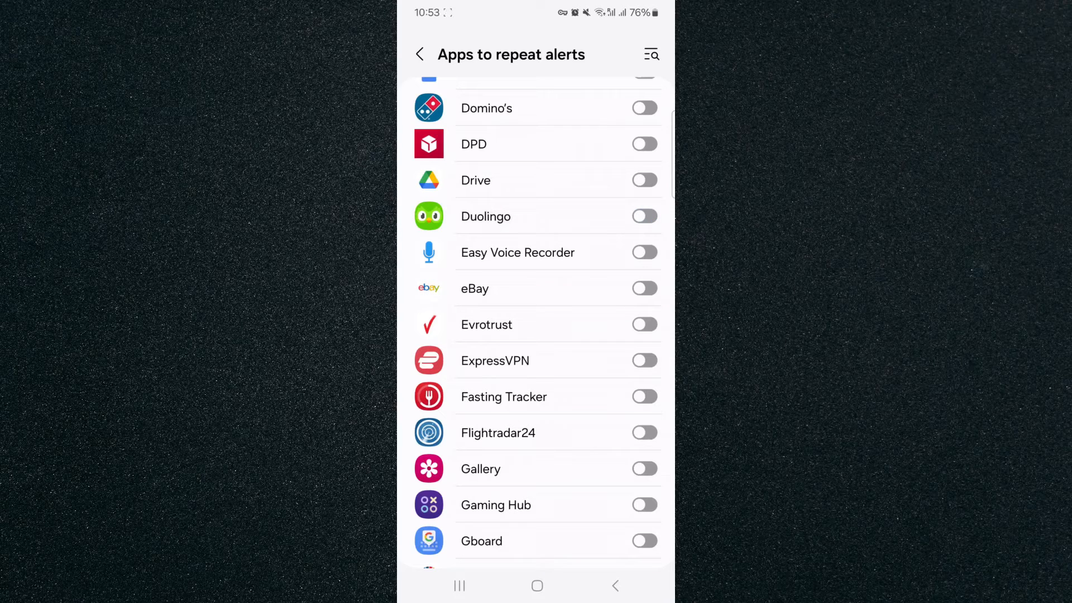